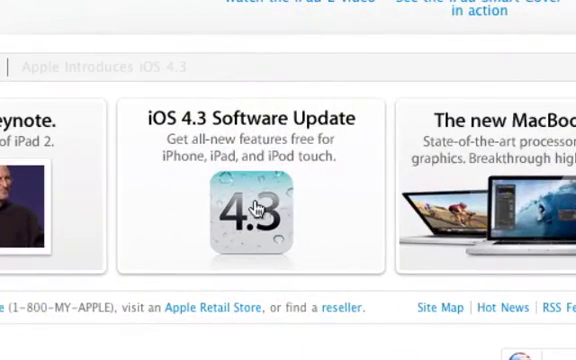
Open the iOS 4.3 Software Update page from the promo tile on apple.com
{"action": "left_click", "coordinate": [256, 208]}
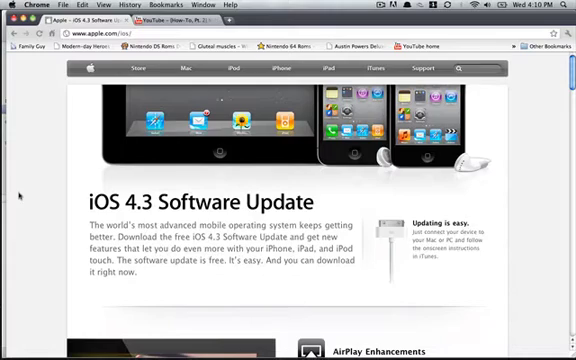
{"action": "mouse_move", "coordinate": [20, 196]}
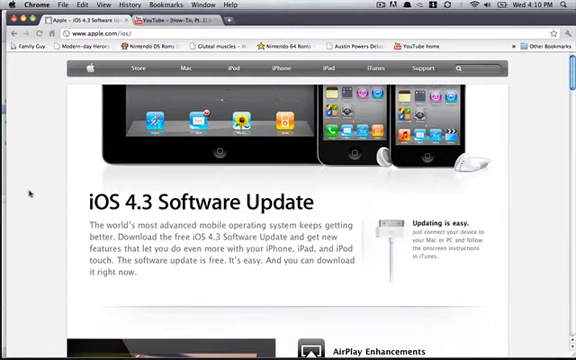
{"action": "scroll", "scroll_direction": "down", "scroll_amount": 3}
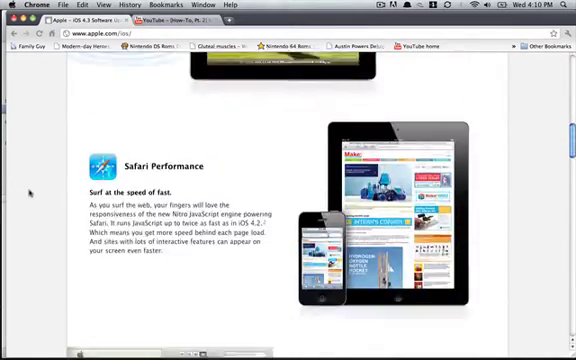
{"action": "scroll", "scroll_direction": "down", "scroll_amount": 3}
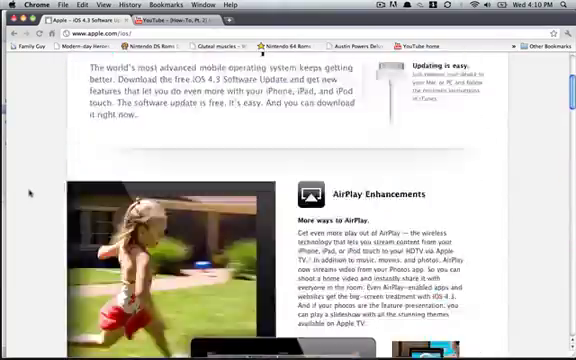
{"action": "scroll", "scroll_direction": "down", "scroll_amount": 3}
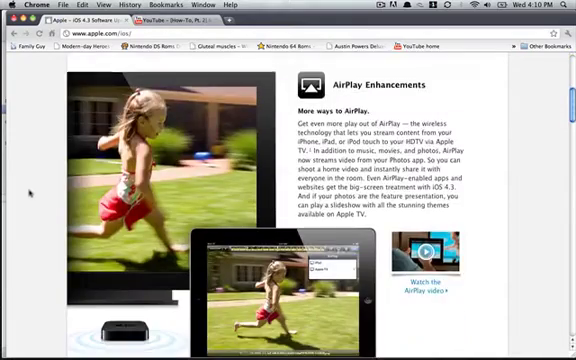
{"action": "scroll", "scroll_direction": "up", "scroll_amount": 3}
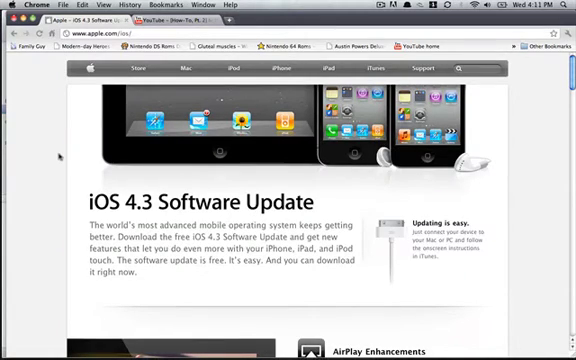
{"action": "mouse_move", "coordinate": [56, 156]}
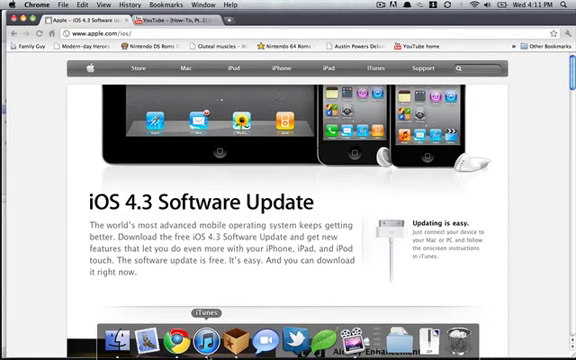
{"action": "scroll", "scroll_direction": "down", "scroll_amount": 3}
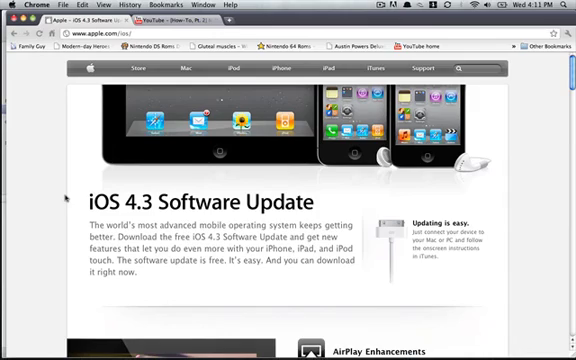